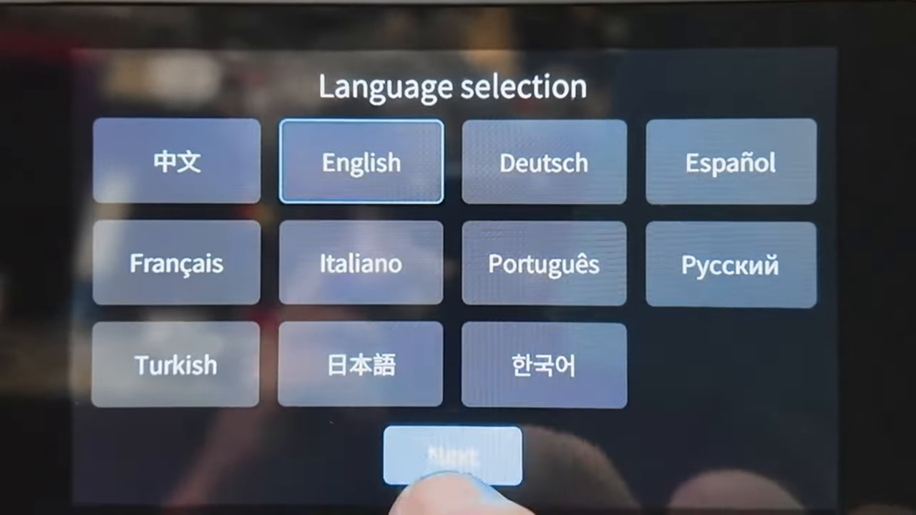
Keep English as the language and confirm the transport screws are removed and the print area is clear
click(450, 458)
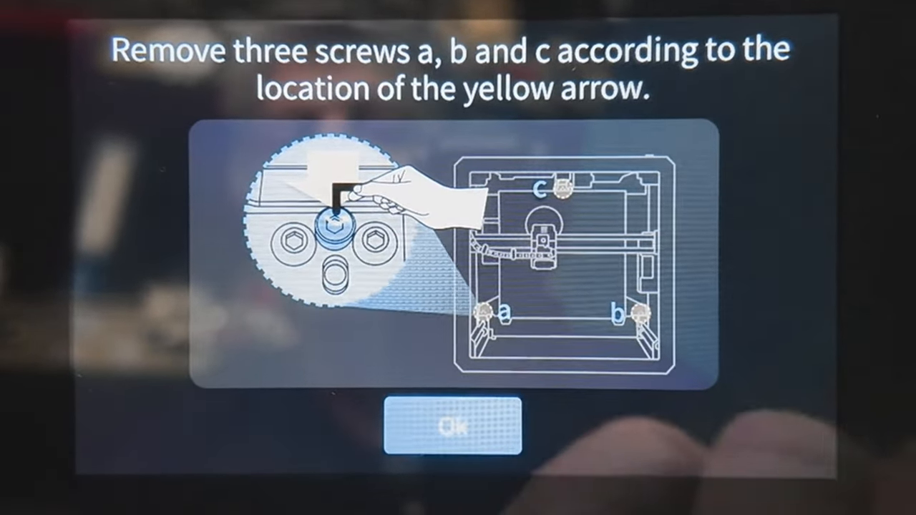
click(449, 427)
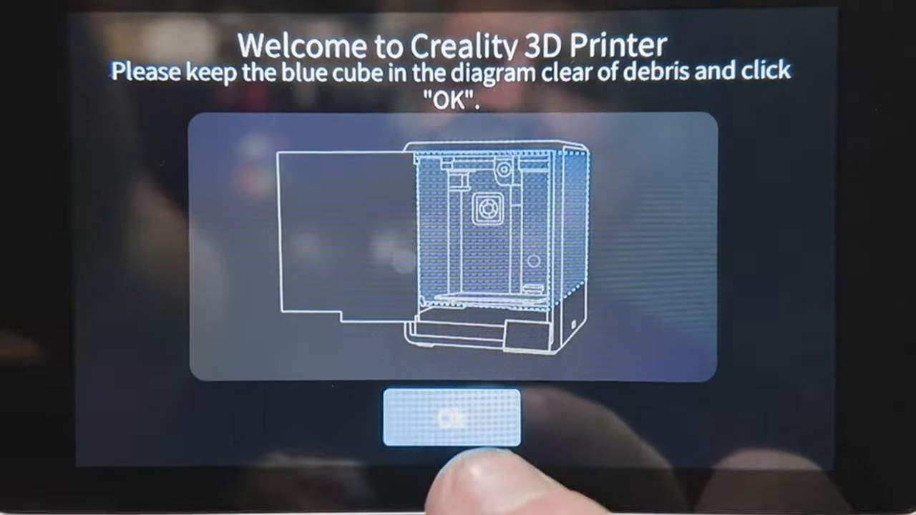
click(449, 420)
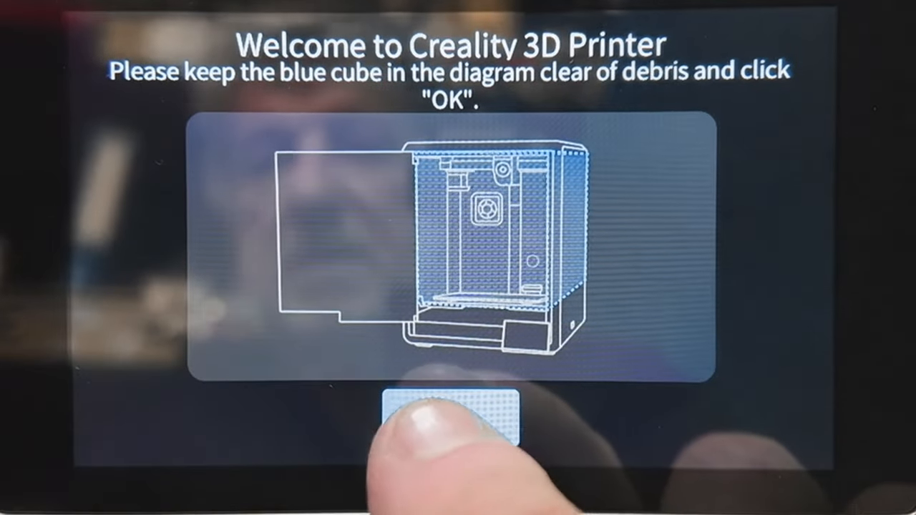
click(449, 413)
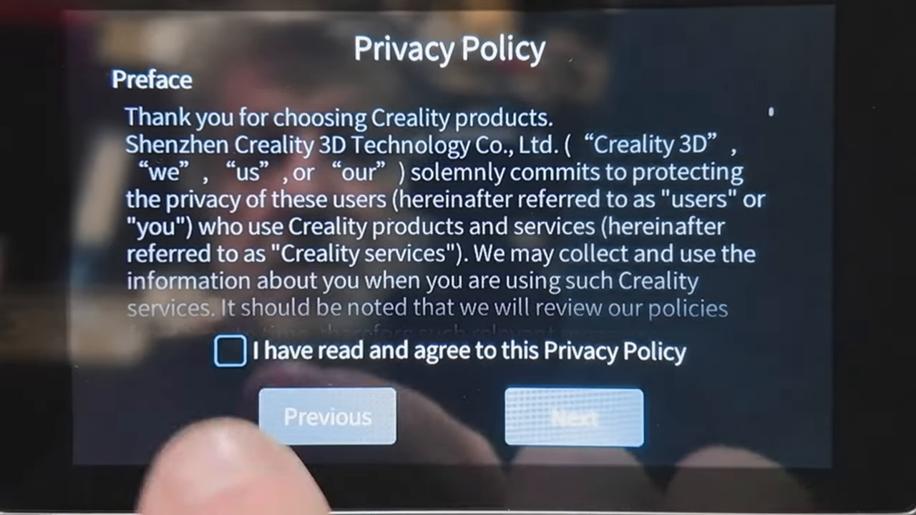
Agree to the privacy policy and continue to network setup
click(228, 352)
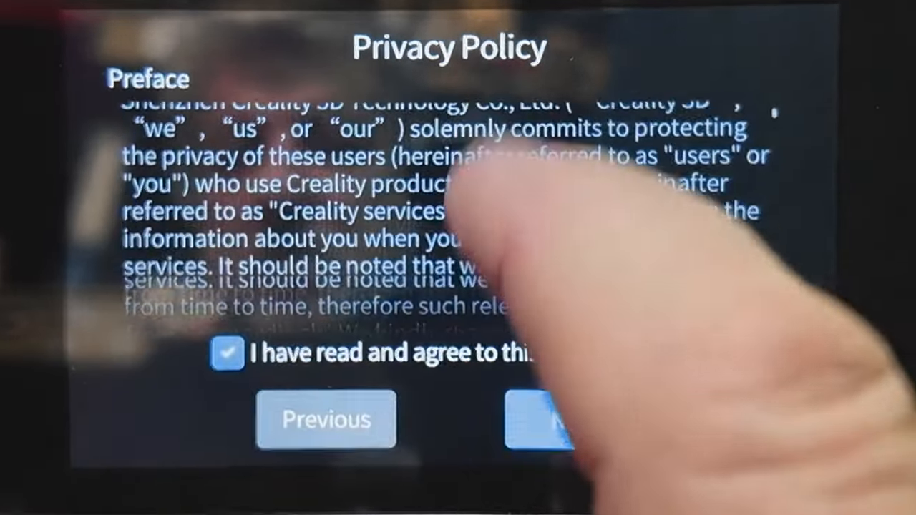
click(569, 418)
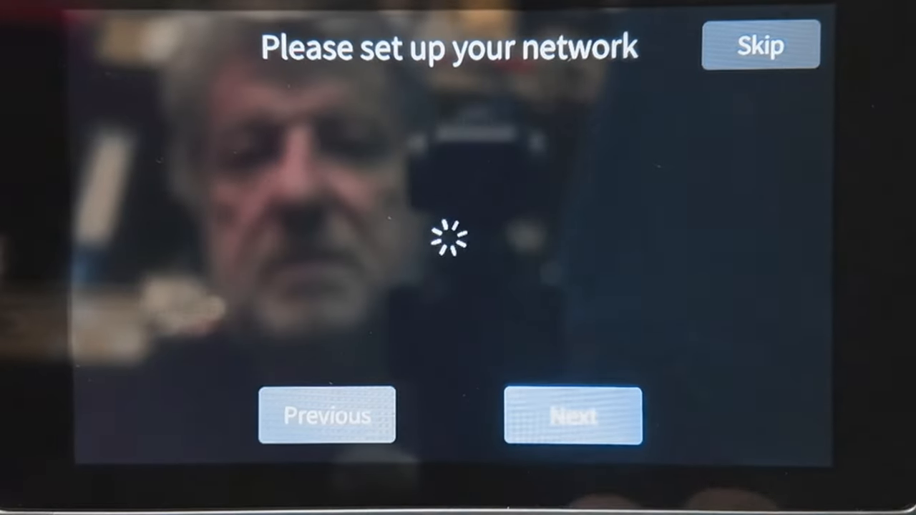
Keep the connected AndroidGJB Wi-Fi network and choose the local UTC time zone
click(570, 415)
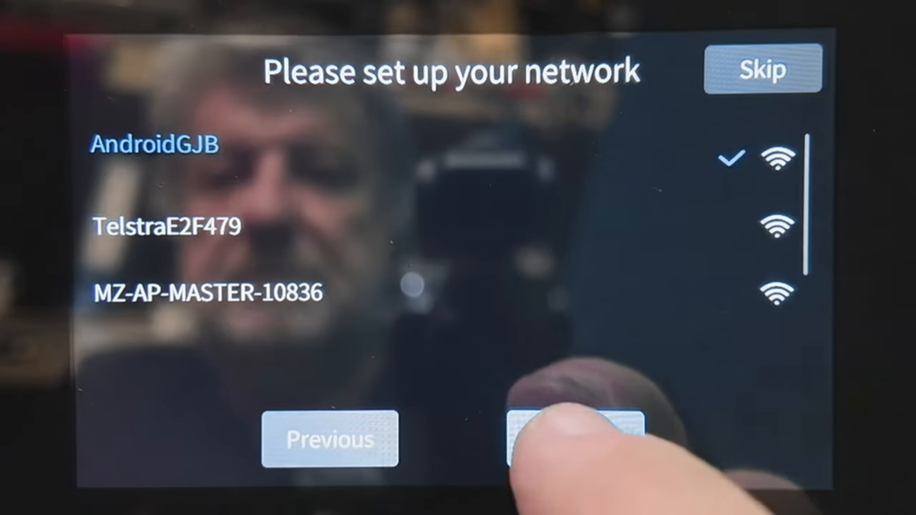
click(580, 437)
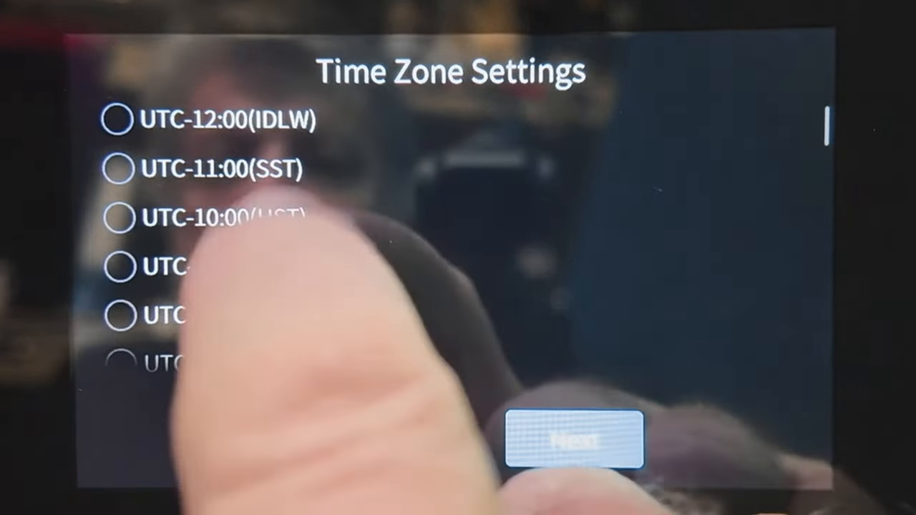
scroll(down, 3)
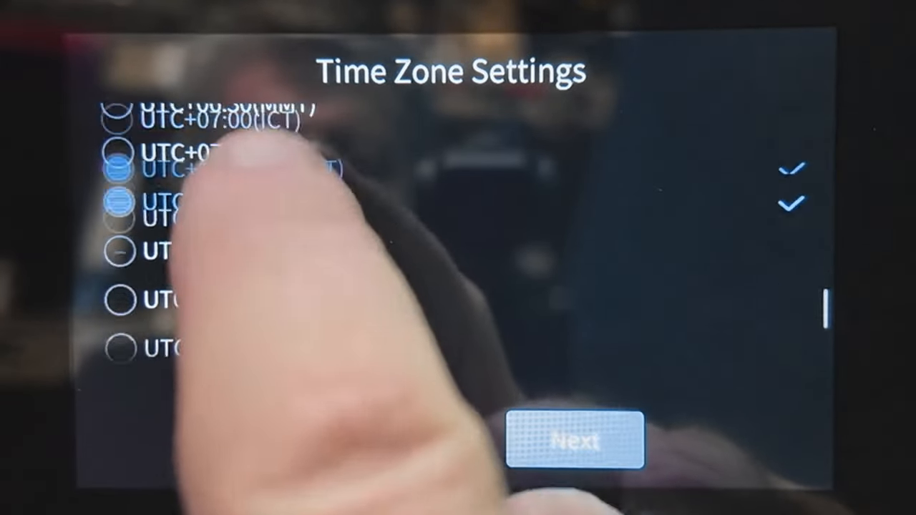
click(572, 438)
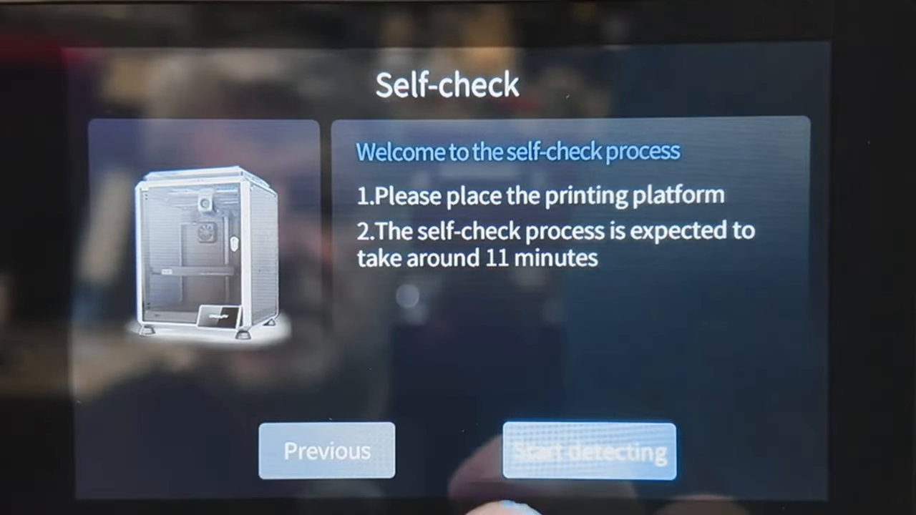
Launch the self-check with Start detecting, reaching the local file list
click(589, 452)
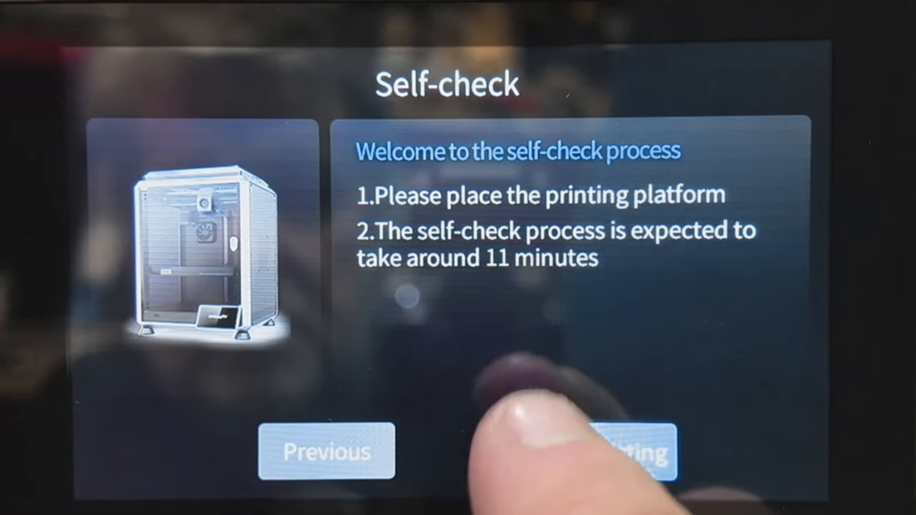
click(623, 452)
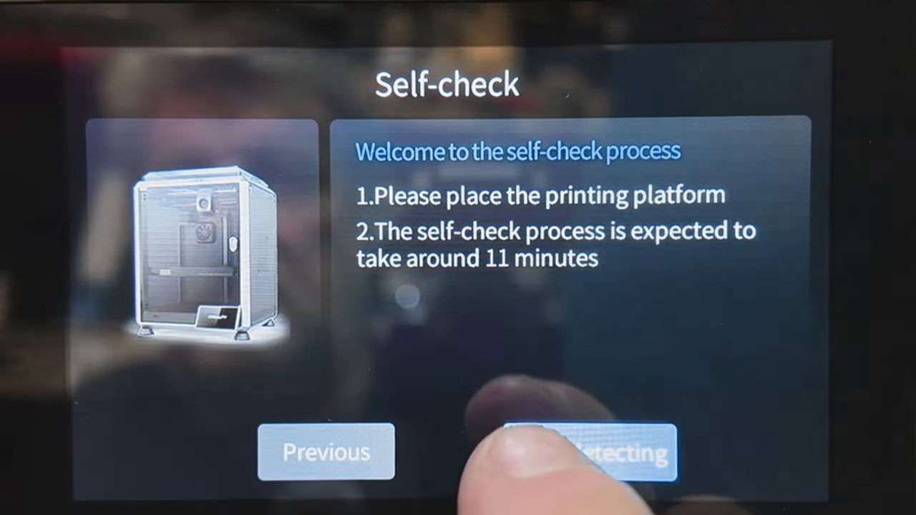
click(594, 452)
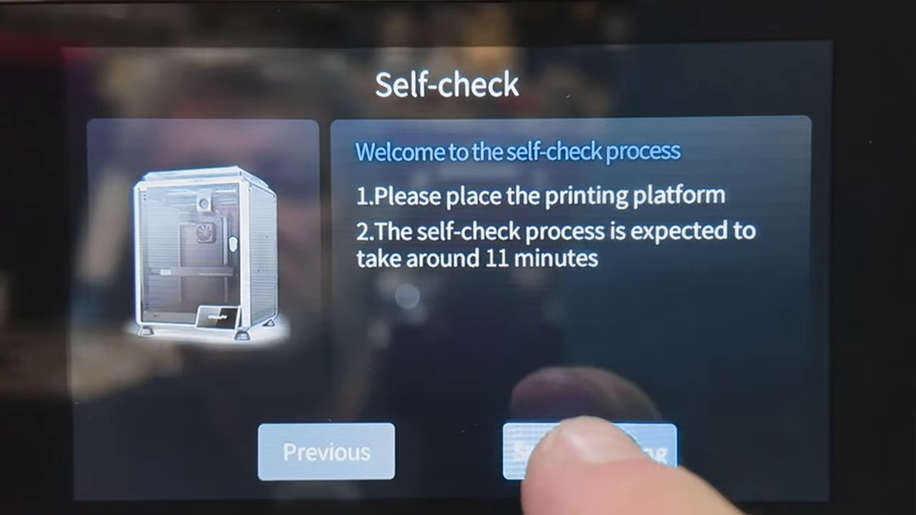
click(590, 451)
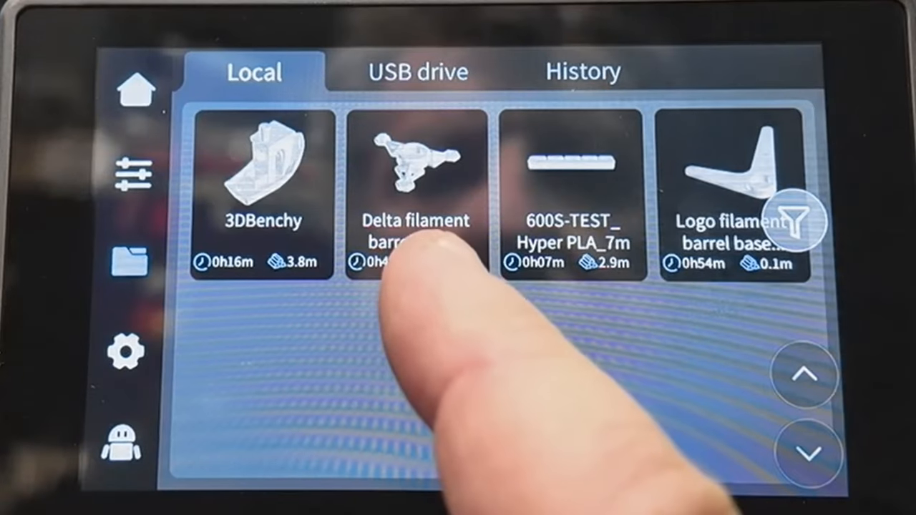
Start printing the Delta filament barrel base so the printer begins homing
click(413, 193)
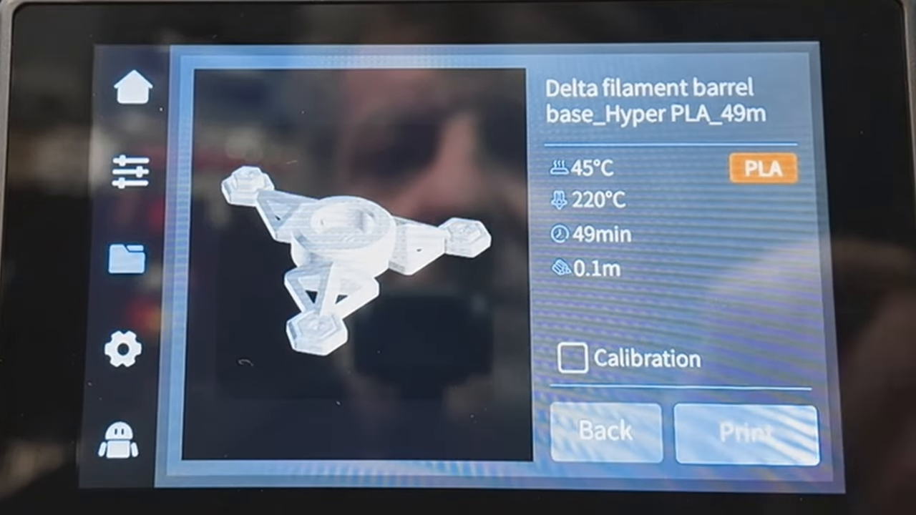
click(744, 432)
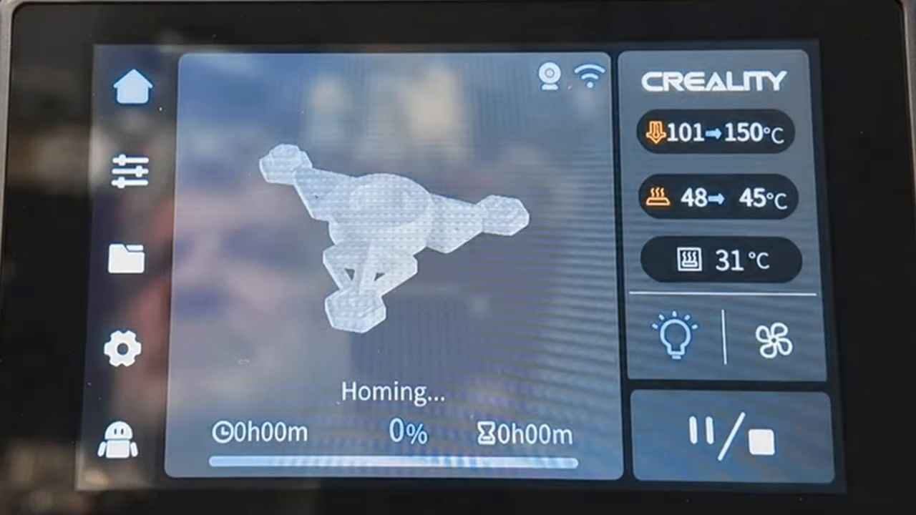